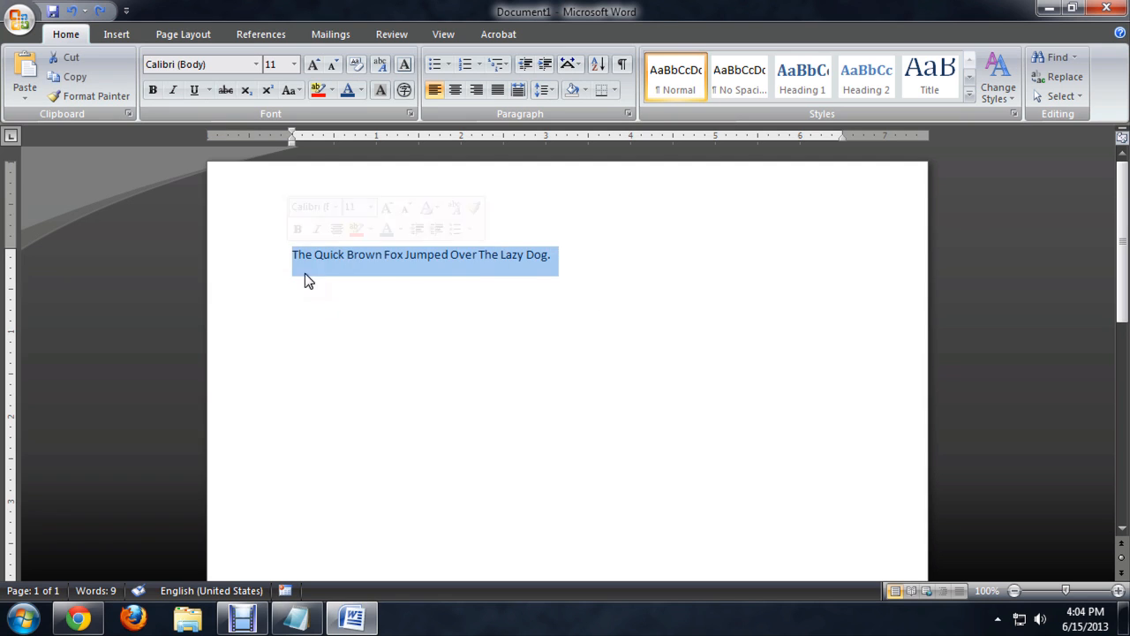
Deselect the fox sentence and show the Office button's Save As format choices
{"action": "left_click", "coordinate": [583, 275]}
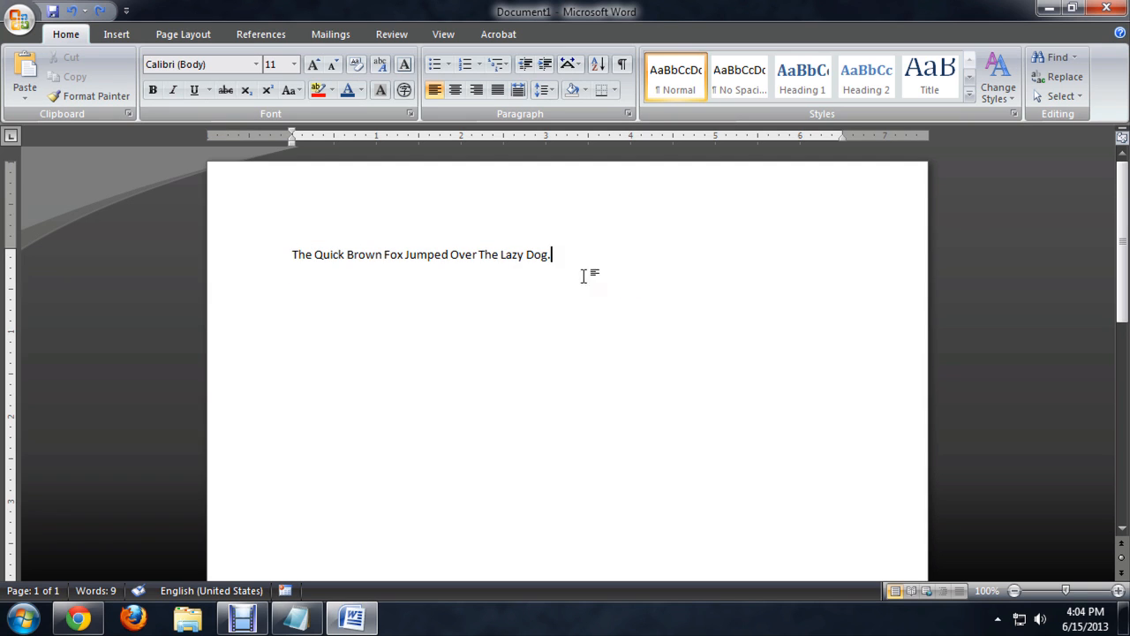
{"action": "mouse_move", "coordinate": [612, 313]}
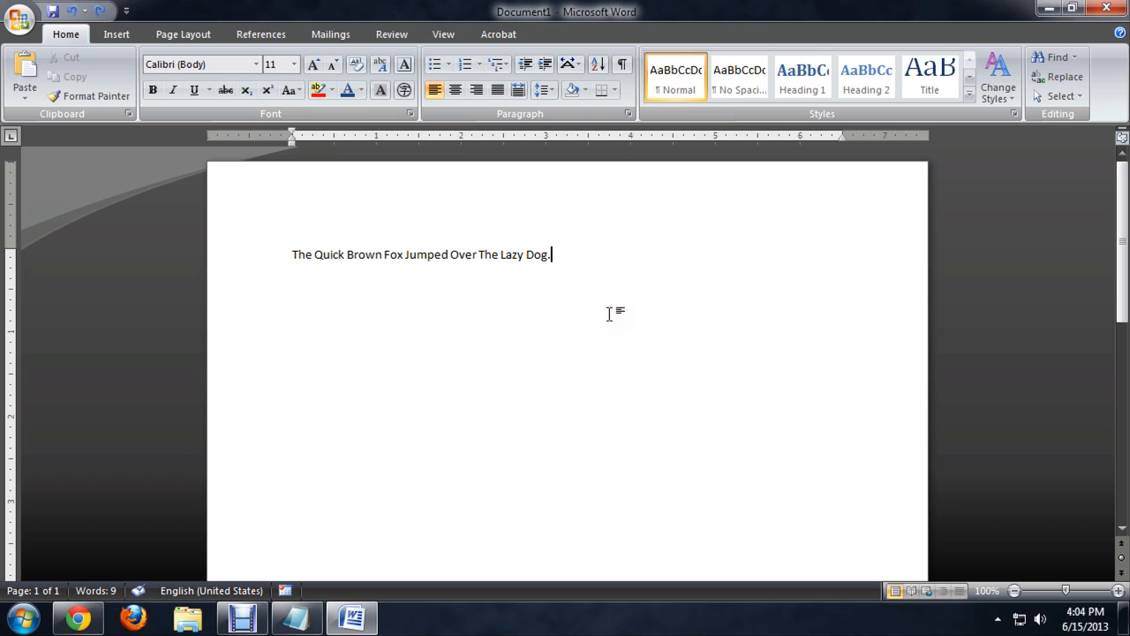
{"action": "mouse_move", "coordinate": [575, 334]}
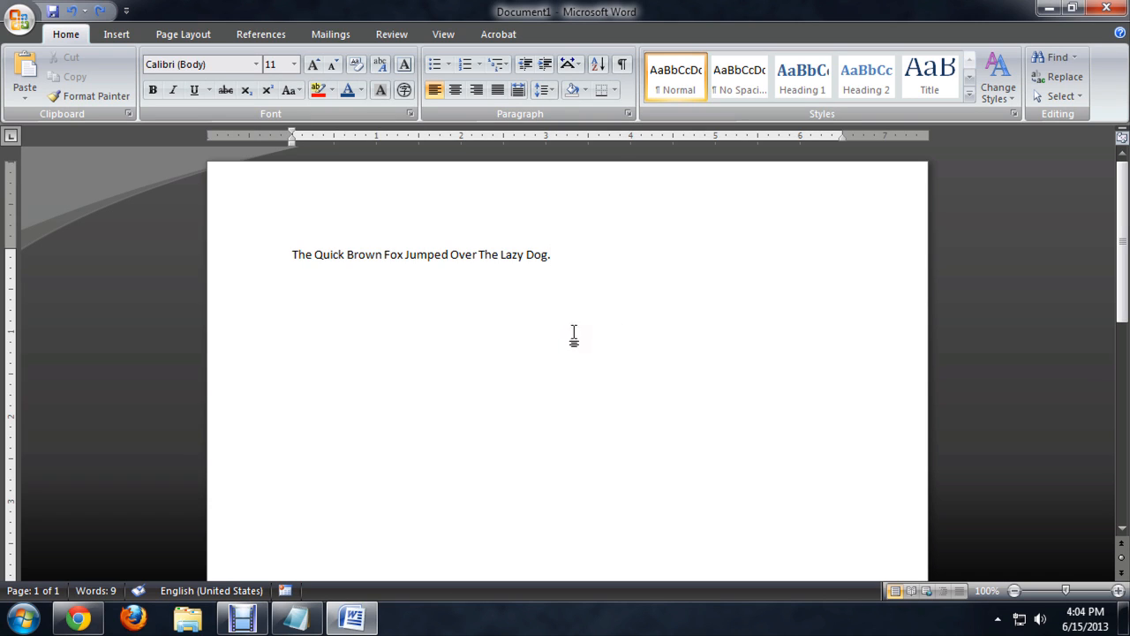
{"action": "mouse_move", "coordinate": [677, 214]}
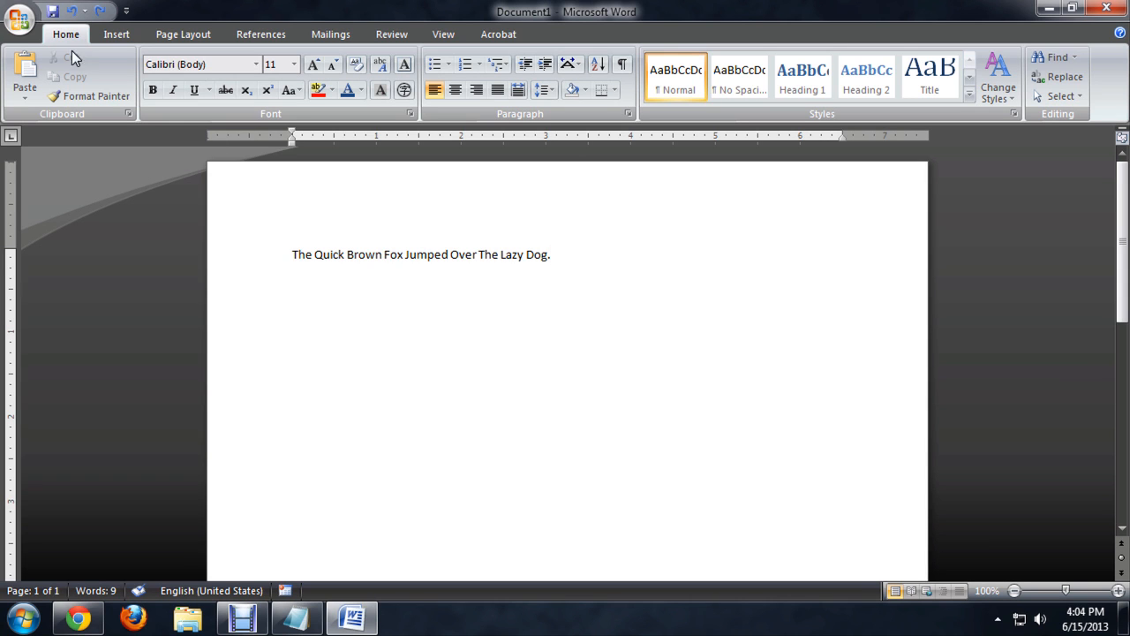
{"action": "left_click", "coordinate": [20, 17]}
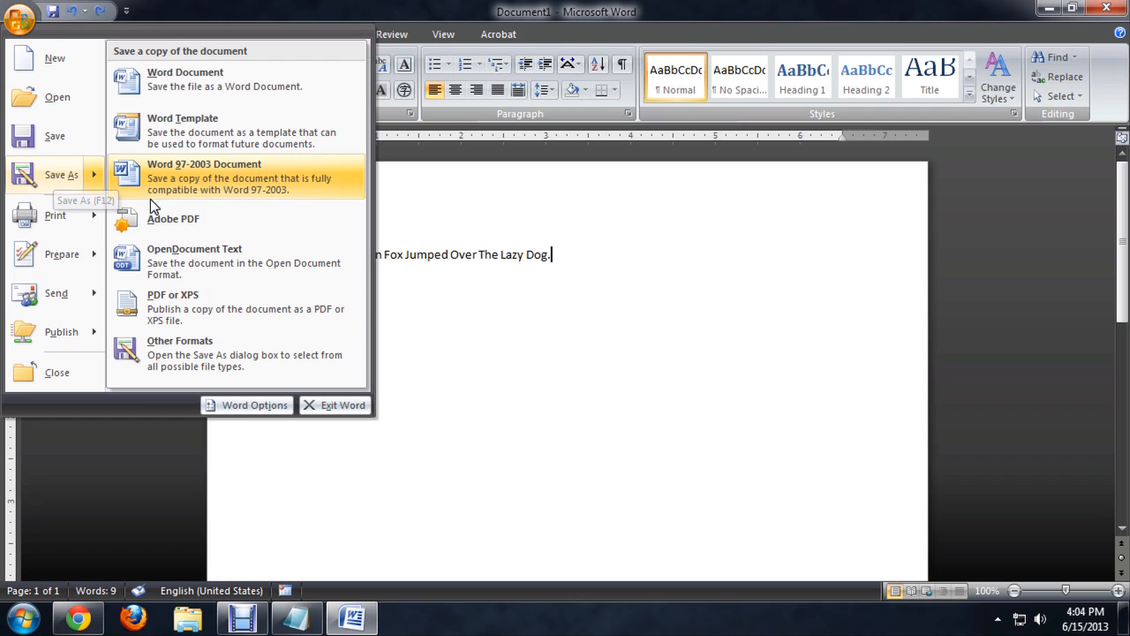
{"action": "mouse_move", "coordinate": [210, 174]}
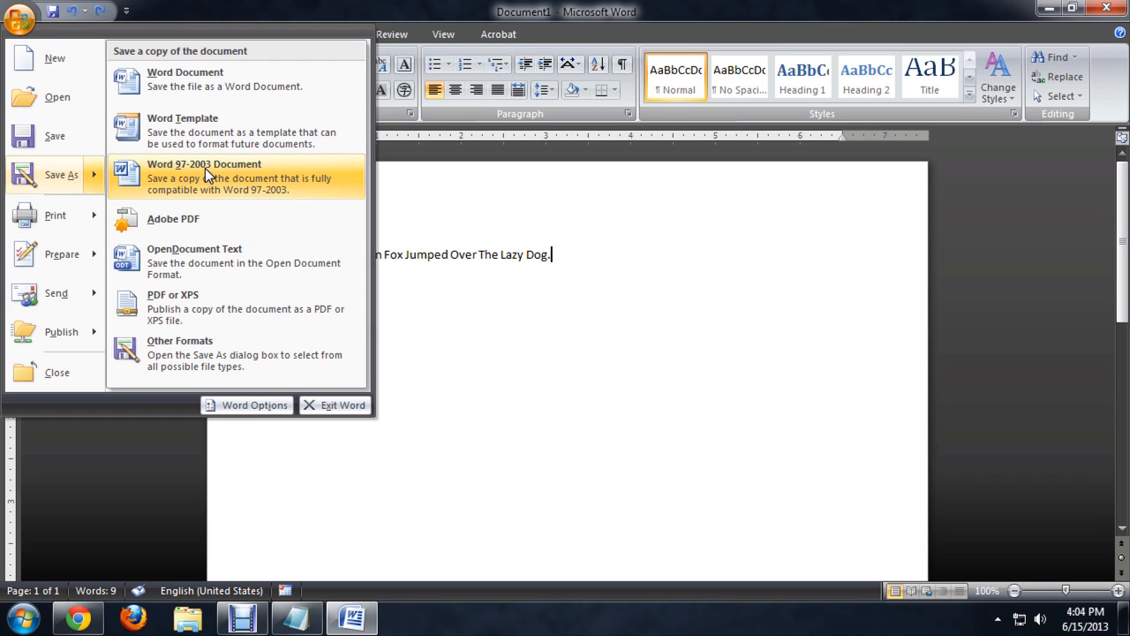
{"action": "mouse_move", "coordinate": [270, 218]}
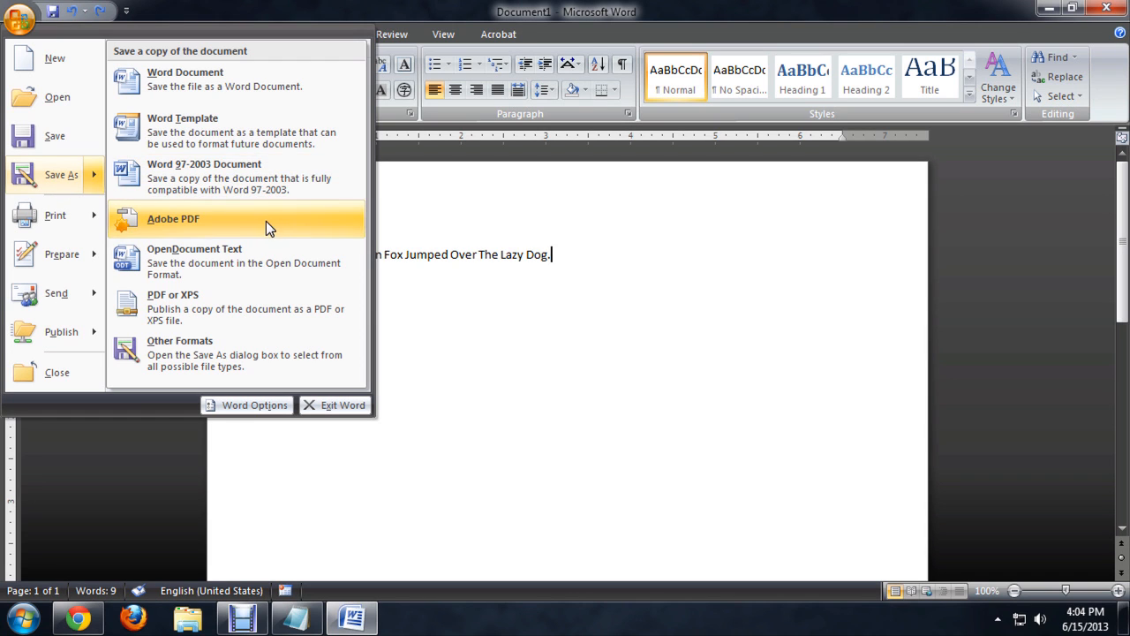
{"action": "mouse_move", "coordinate": [234, 261]}
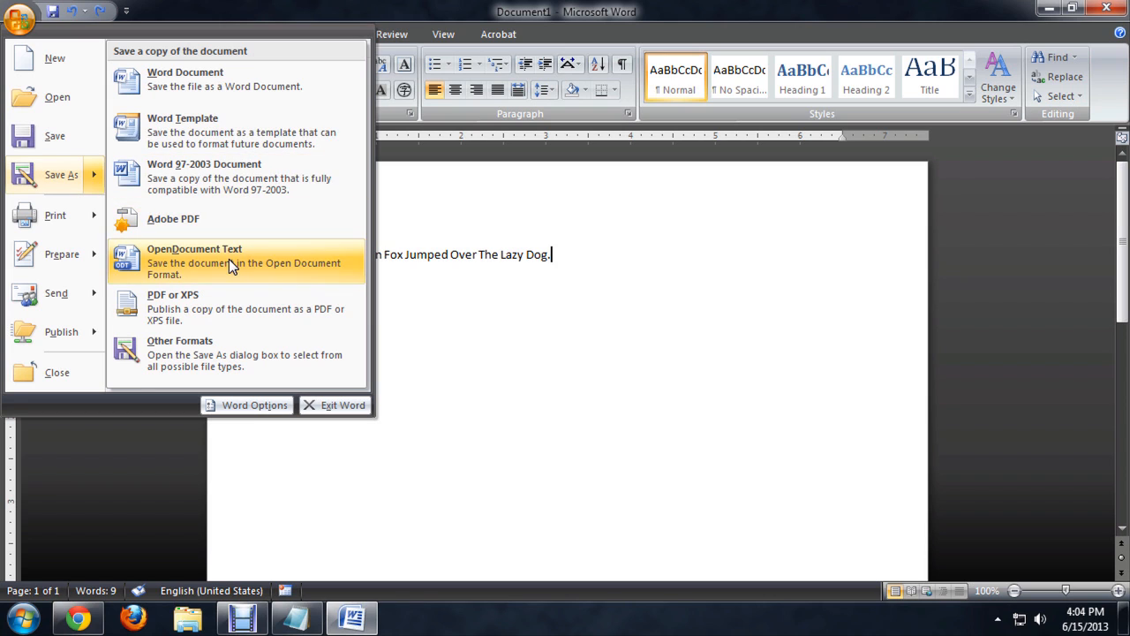
{"action": "mouse_move", "coordinate": [198, 177]}
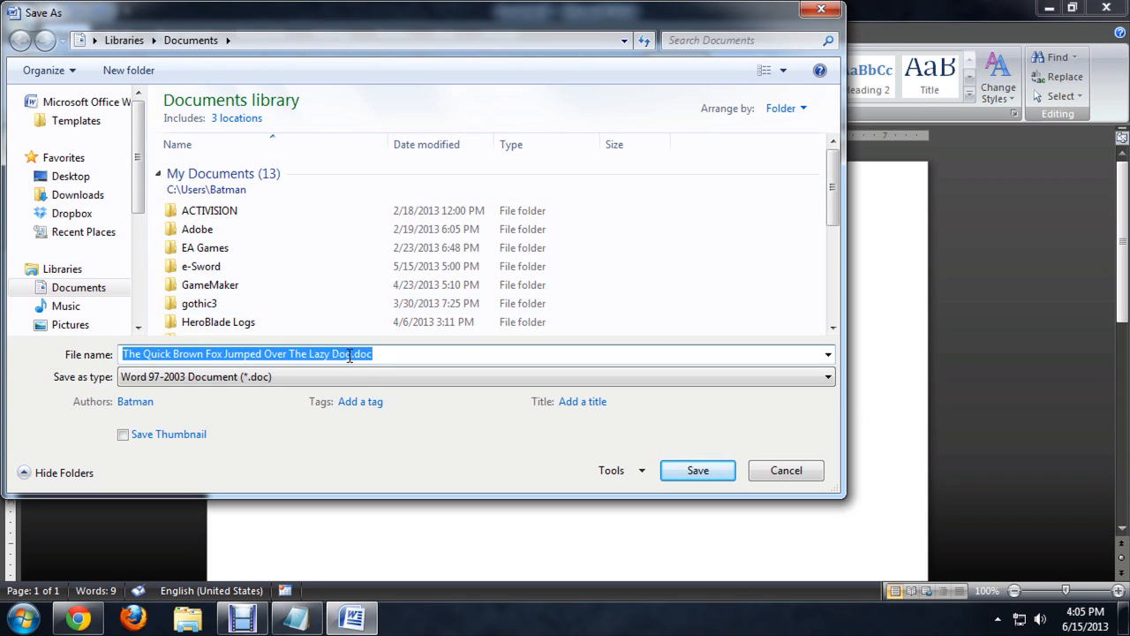
Save as 'The Quick Brown Fox Jumped Over The Lazy Dog.doc' in Word 97-2003 format
{"action": "left_click", "coordinate": [372, 354]}
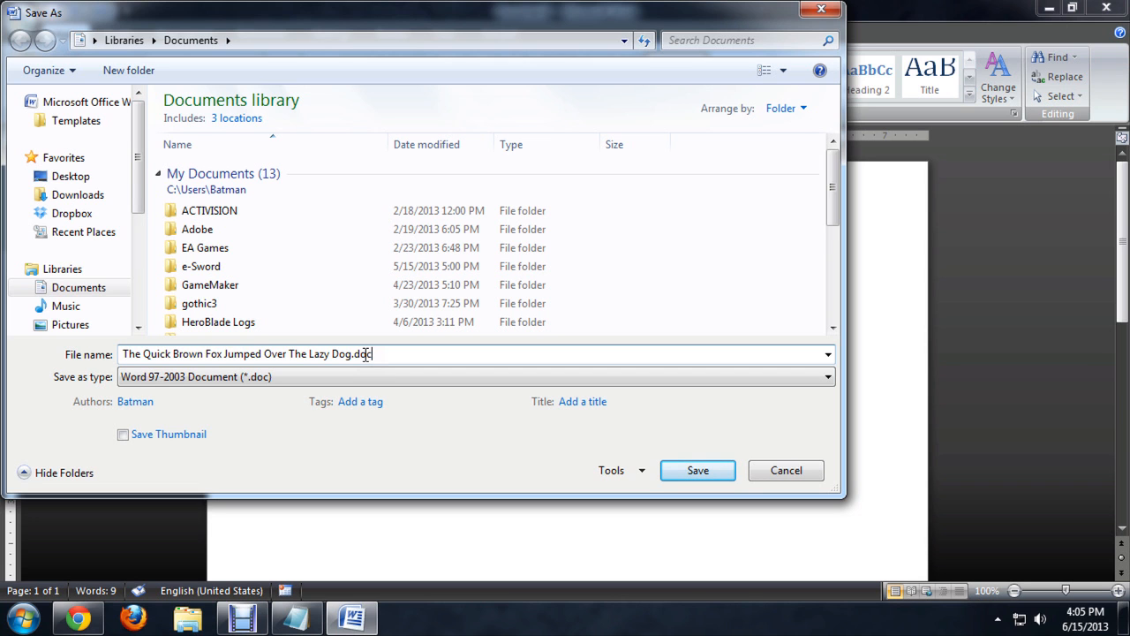
{"action": "left_click", "coordinate": [698, 469]}
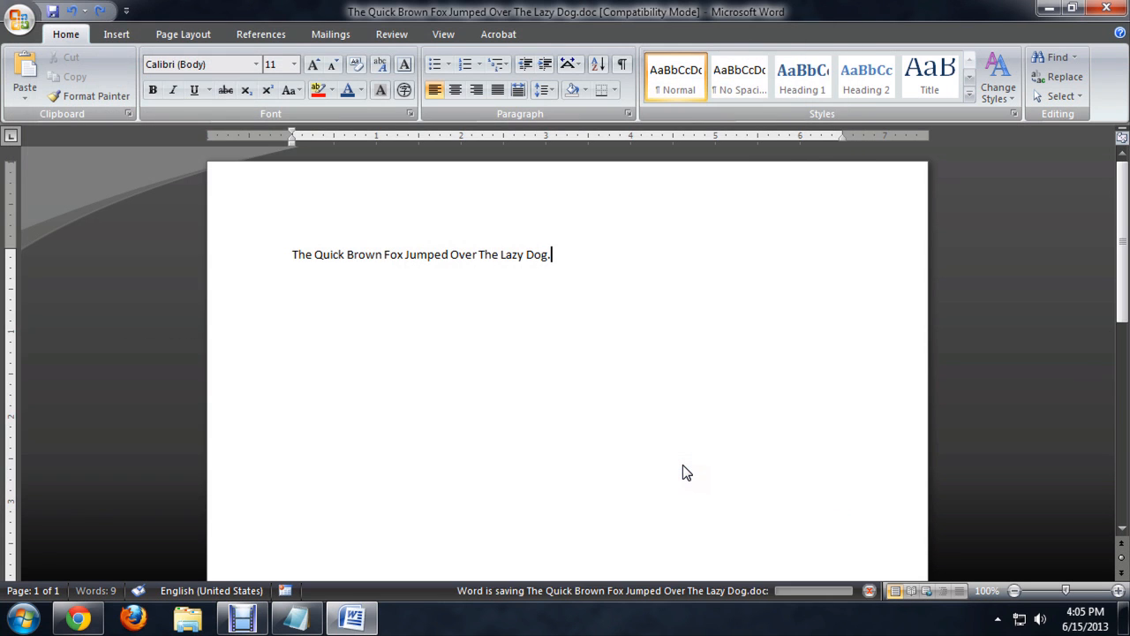